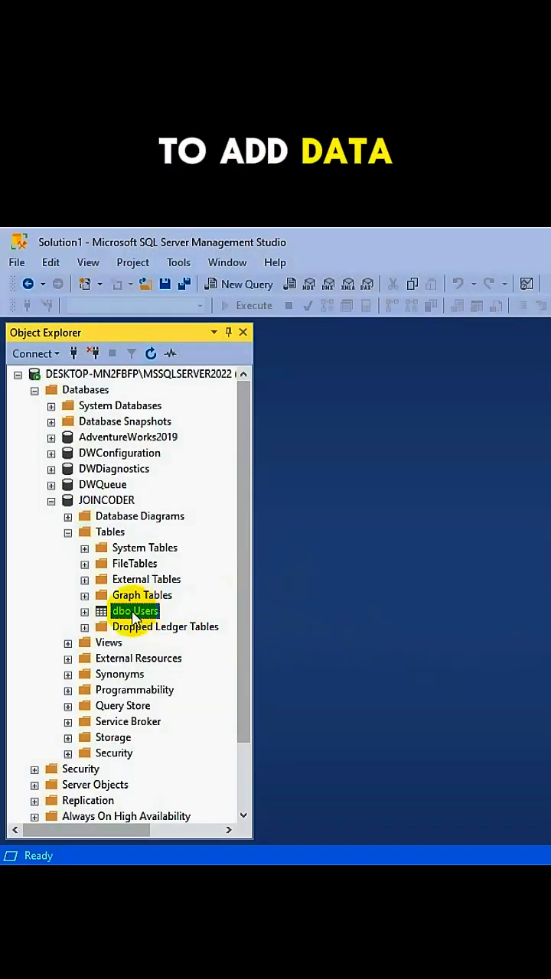
- Open dbo.Users with Edit Top 200 Rows from Object Explorer
right_click(133, 611)
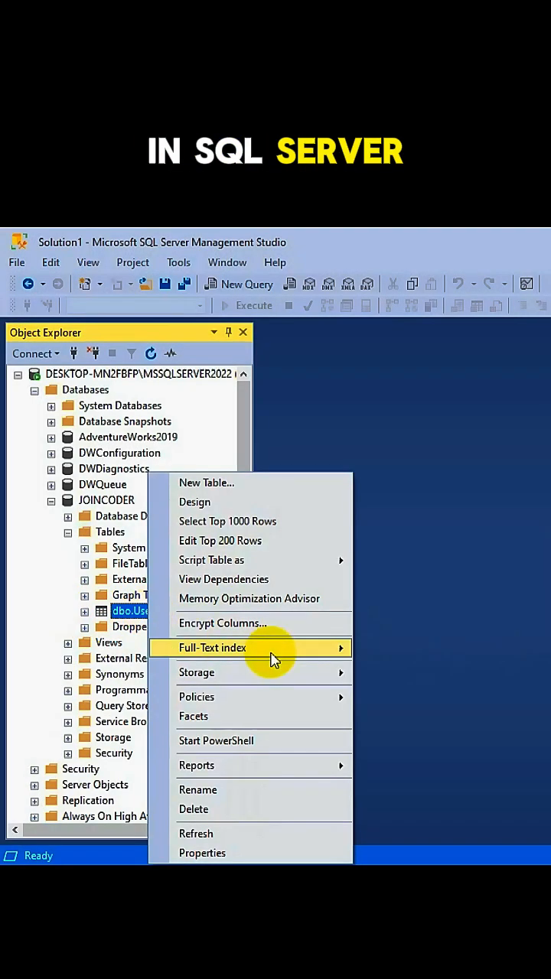
mouse_move(248, 541)
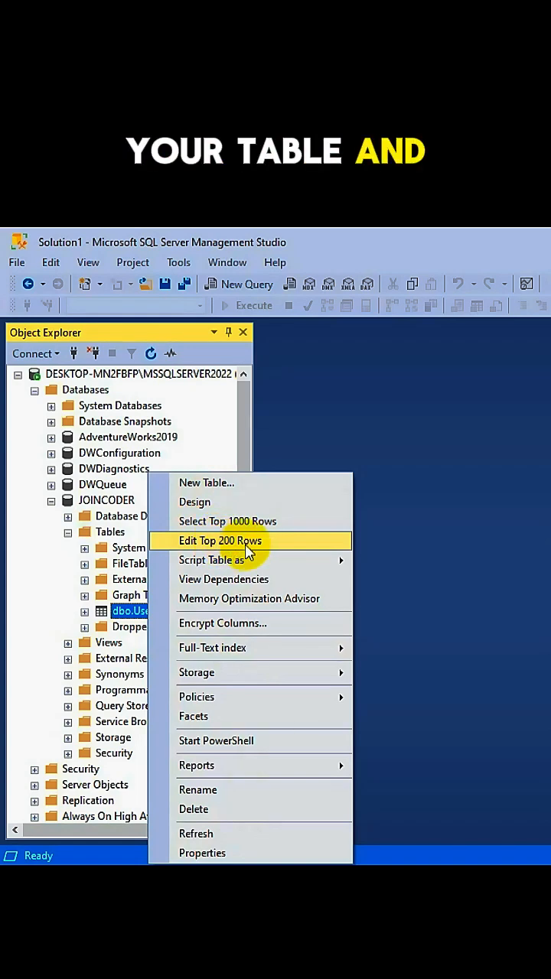
click(220, 541)
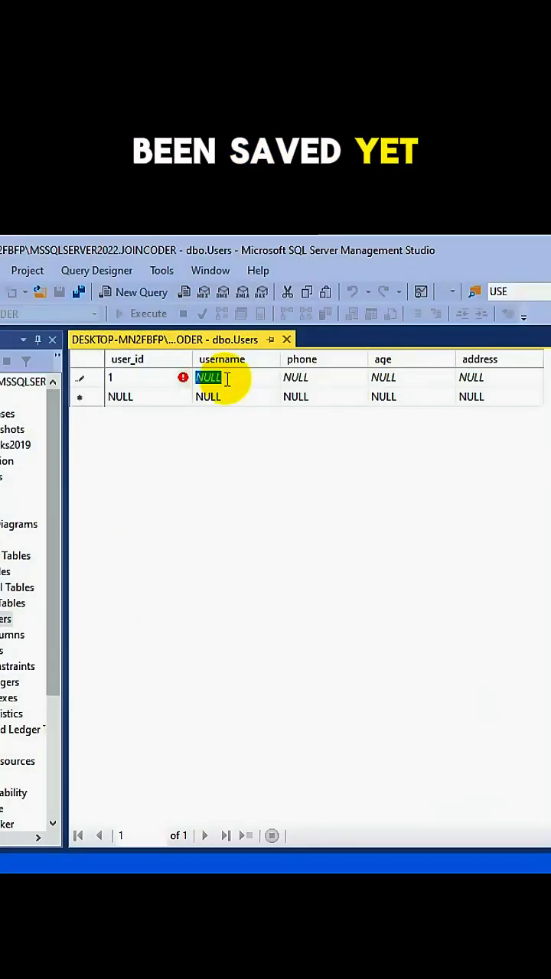
text(Tom)
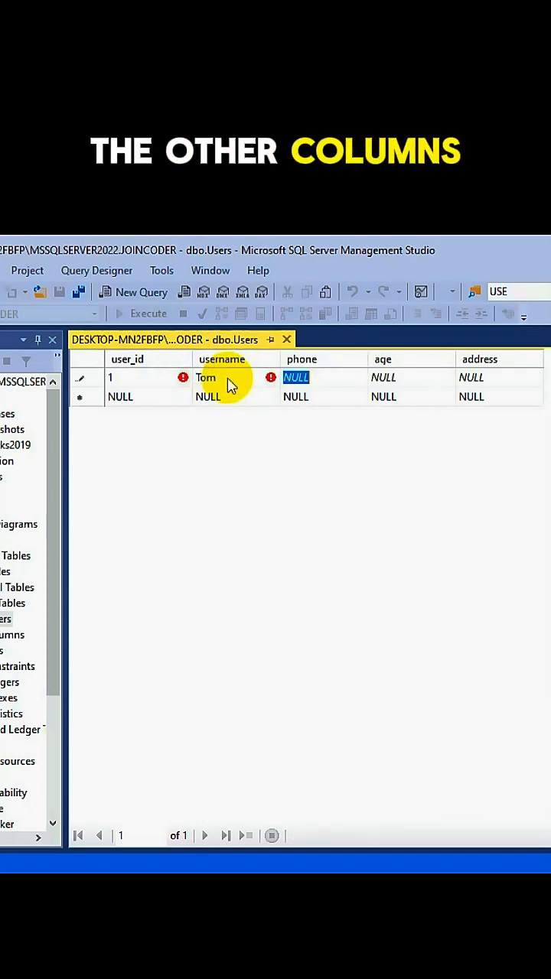
text(0912345678)
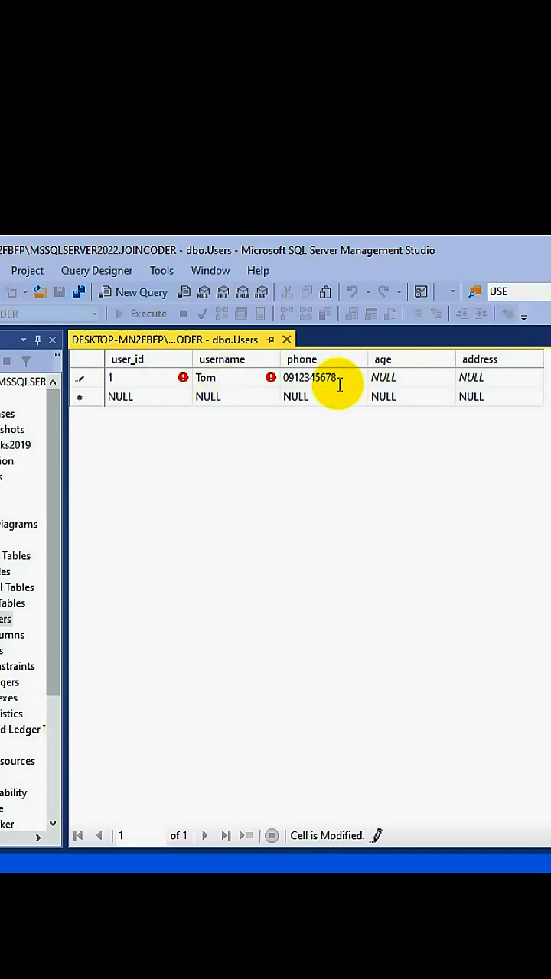
click(382, 377)
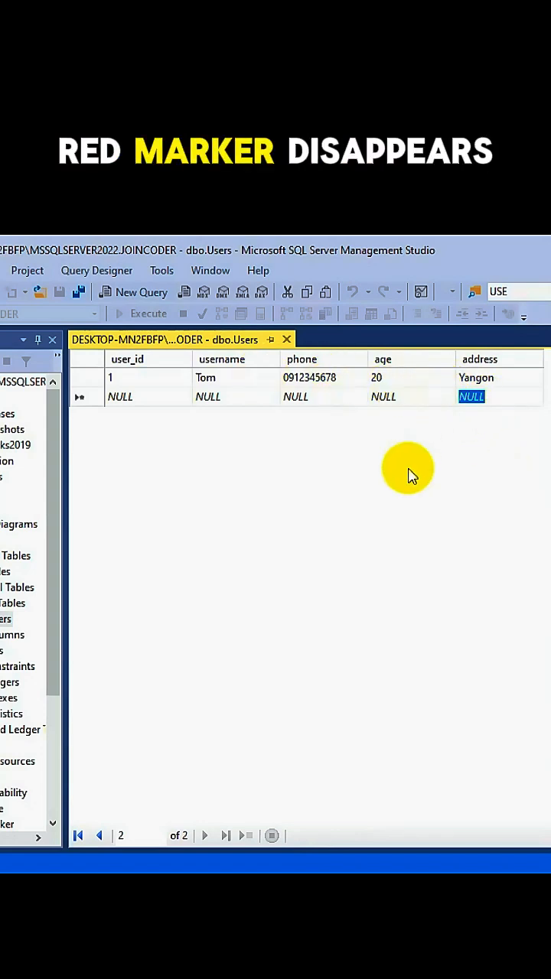
right_click(79, 621)
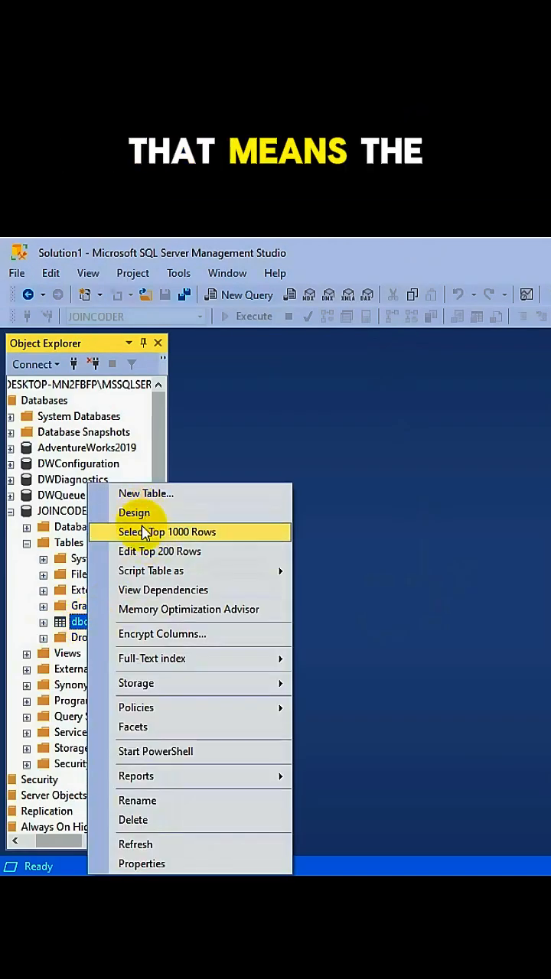
click(160, 551)
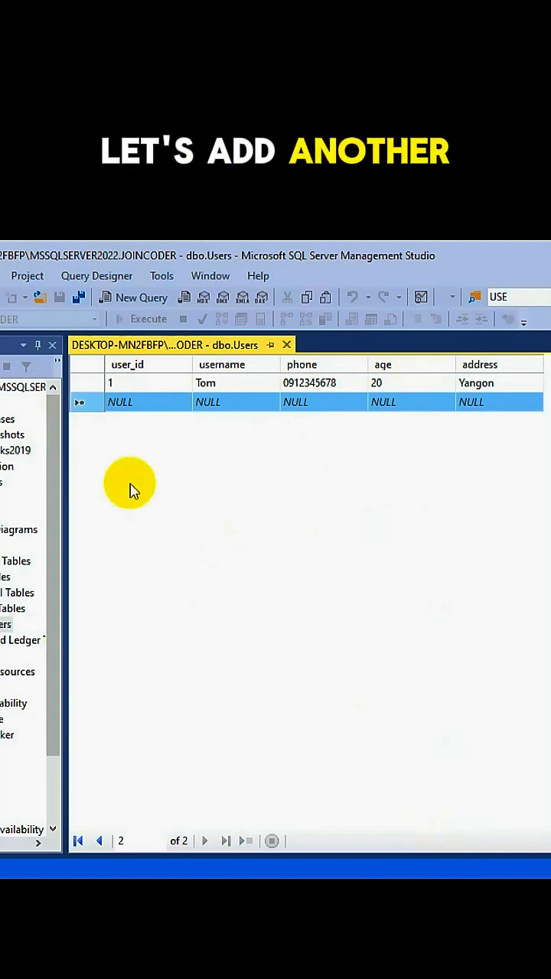
text(1)
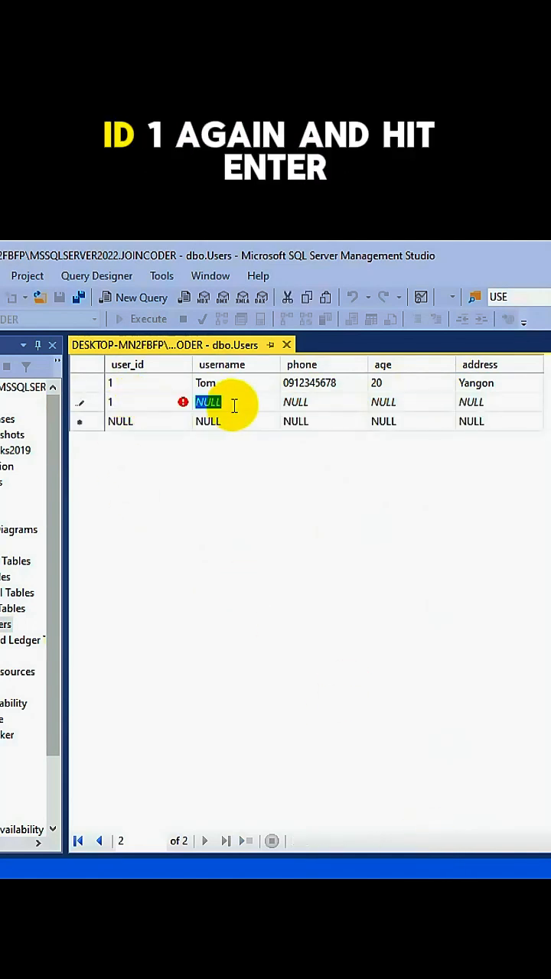
text(Jerry)
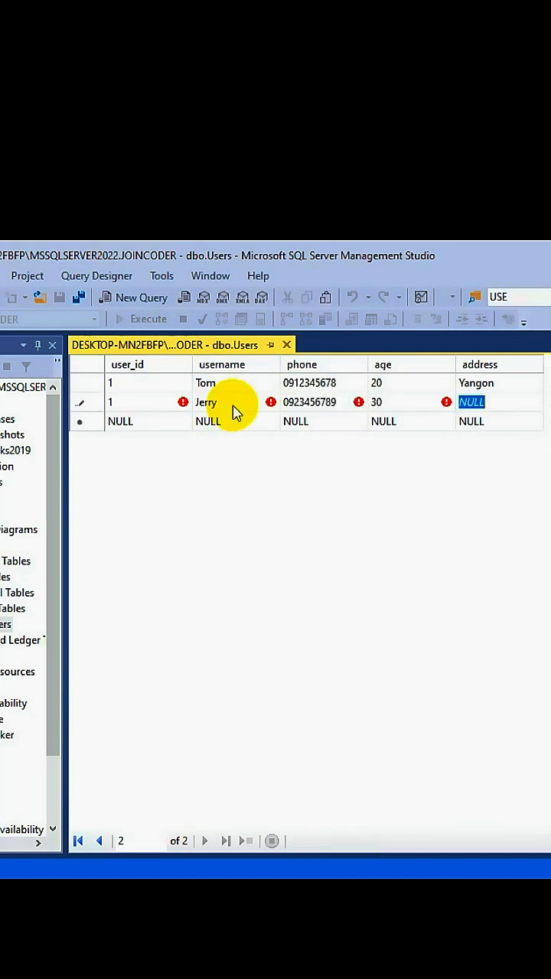
text(Bago)
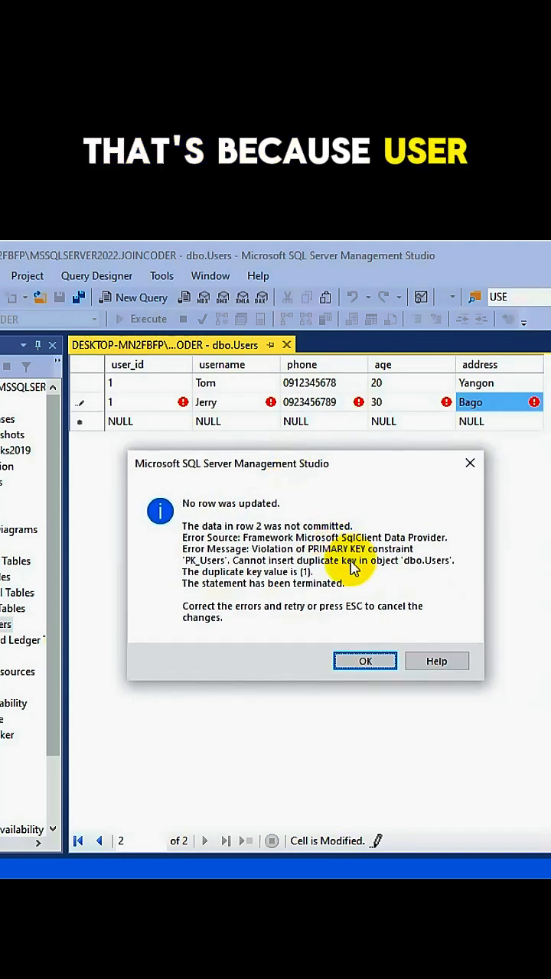
mouse_move(483, 608)
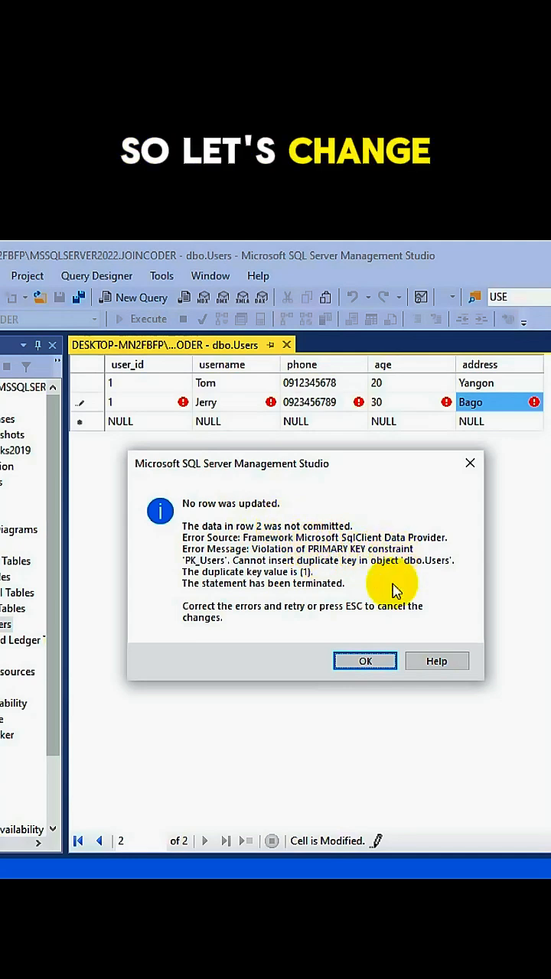
- Dismiss the PRIMARY KEY violation message to edit Jerry's duplicate user_id
click(365, 661)
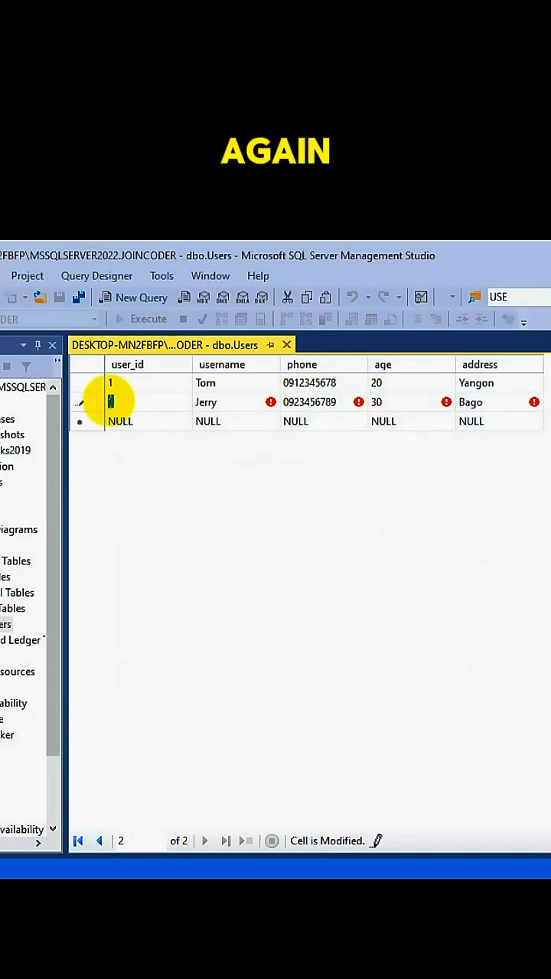